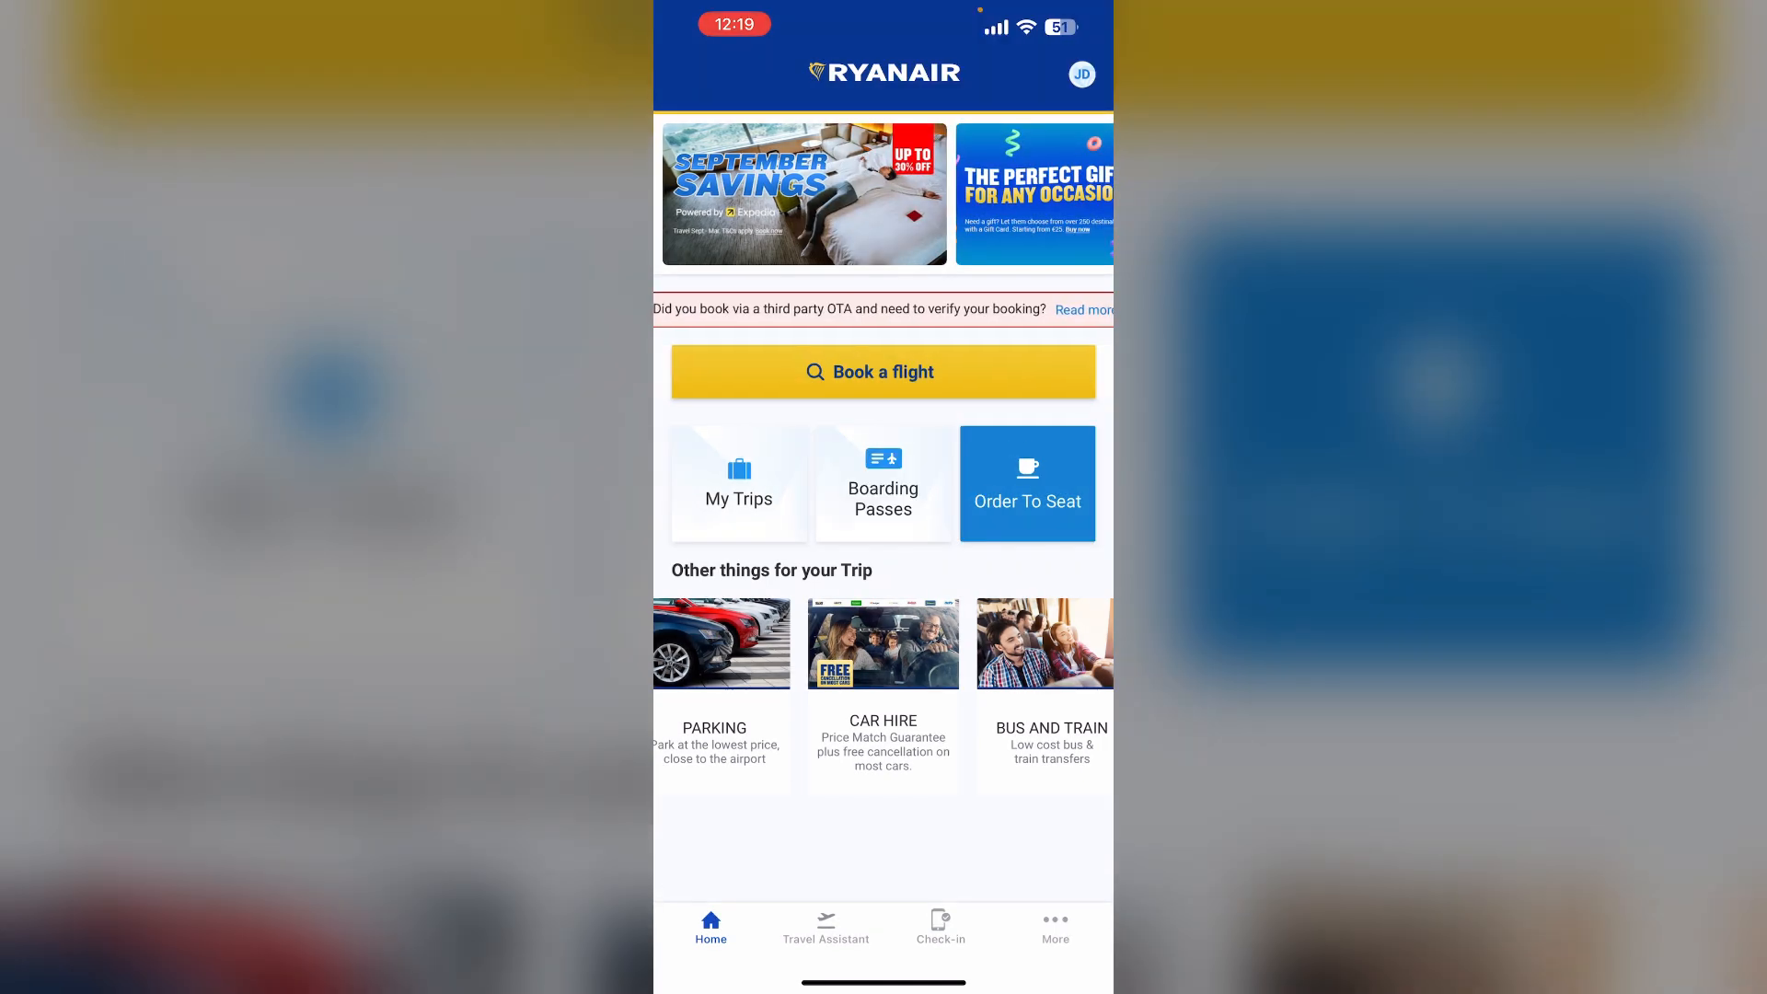
# Step: Open the JD profile menu and go to Personal Information
pyautogui.click(1081, 74)
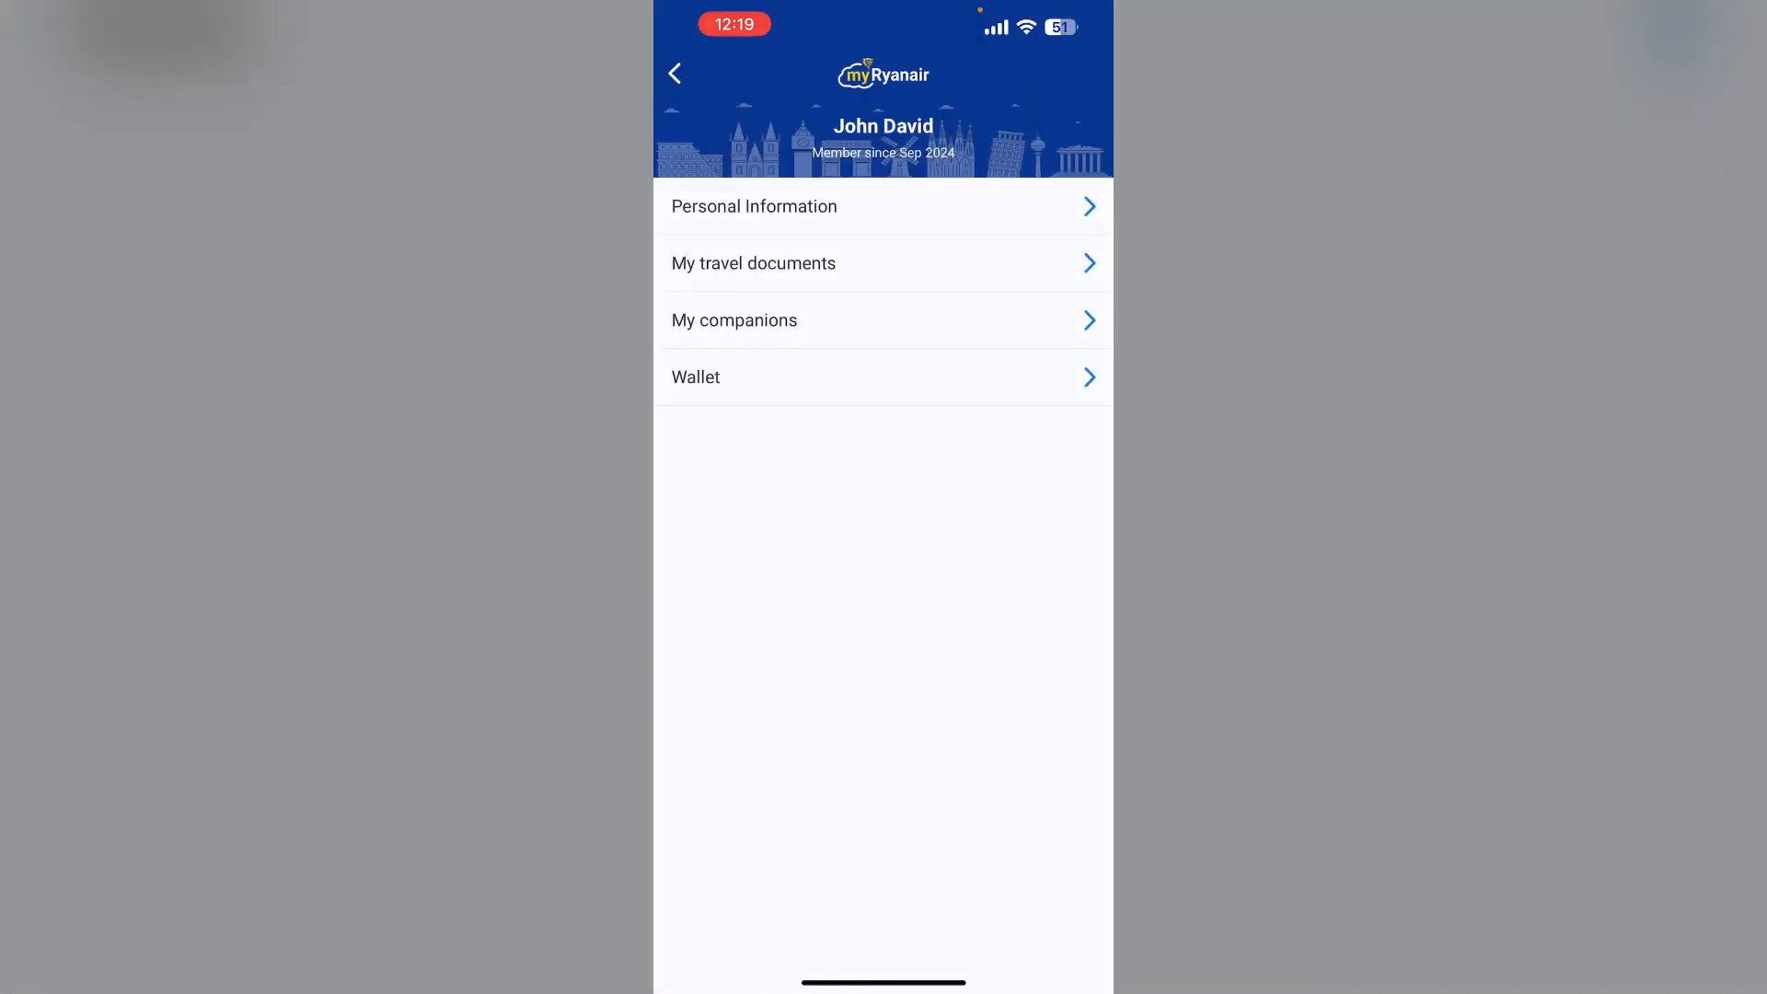
pyautogui.click(754, 207)
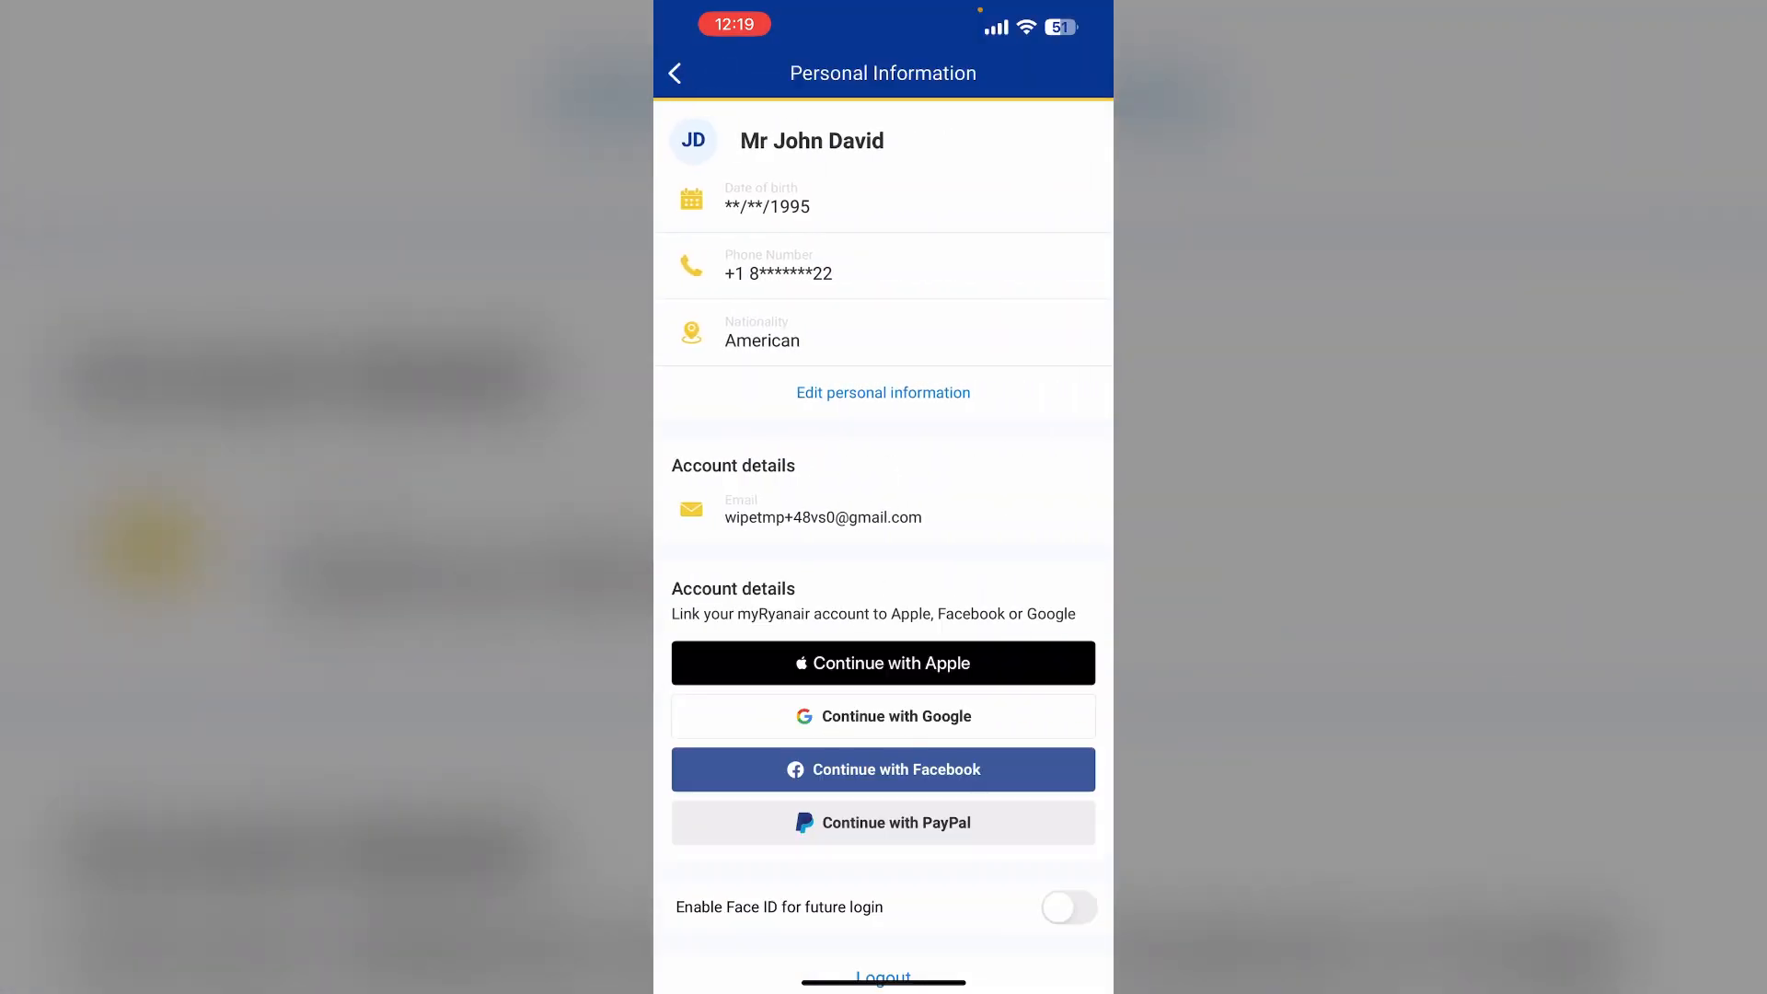
# Step: Open the Edit personal information form, then leave without saving changes
pyautogui.click(883, 392)
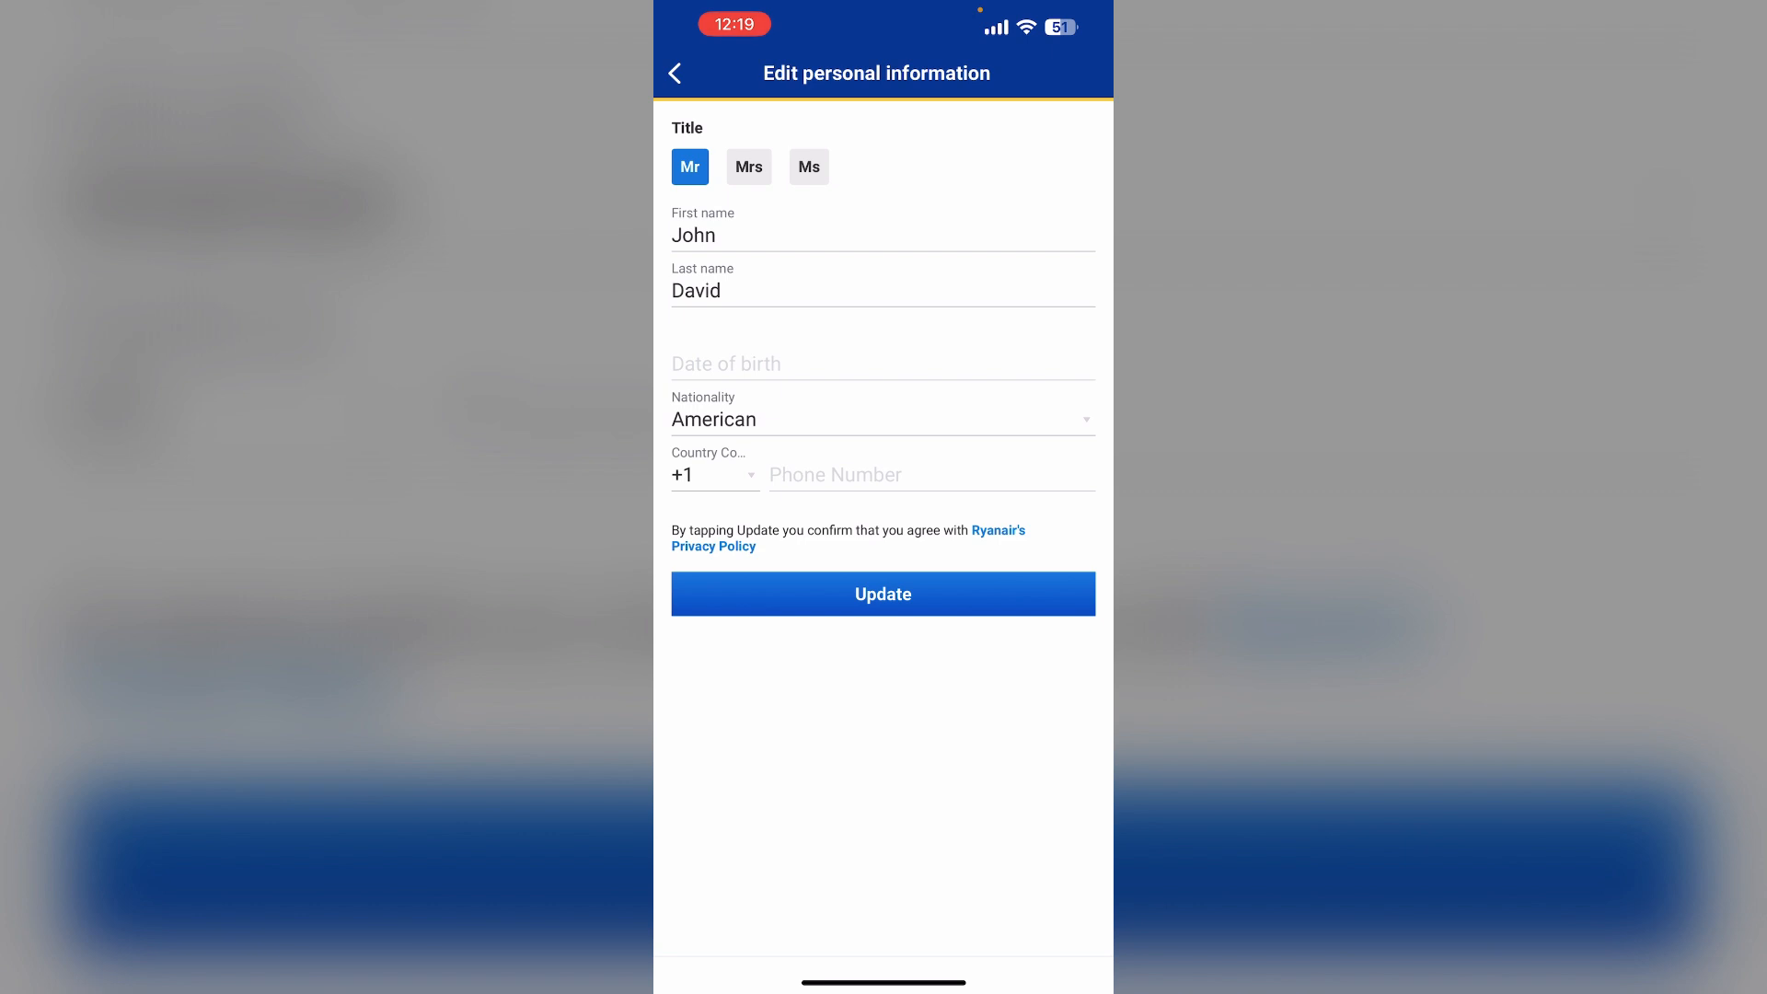
pyautogui.click(882, 594)
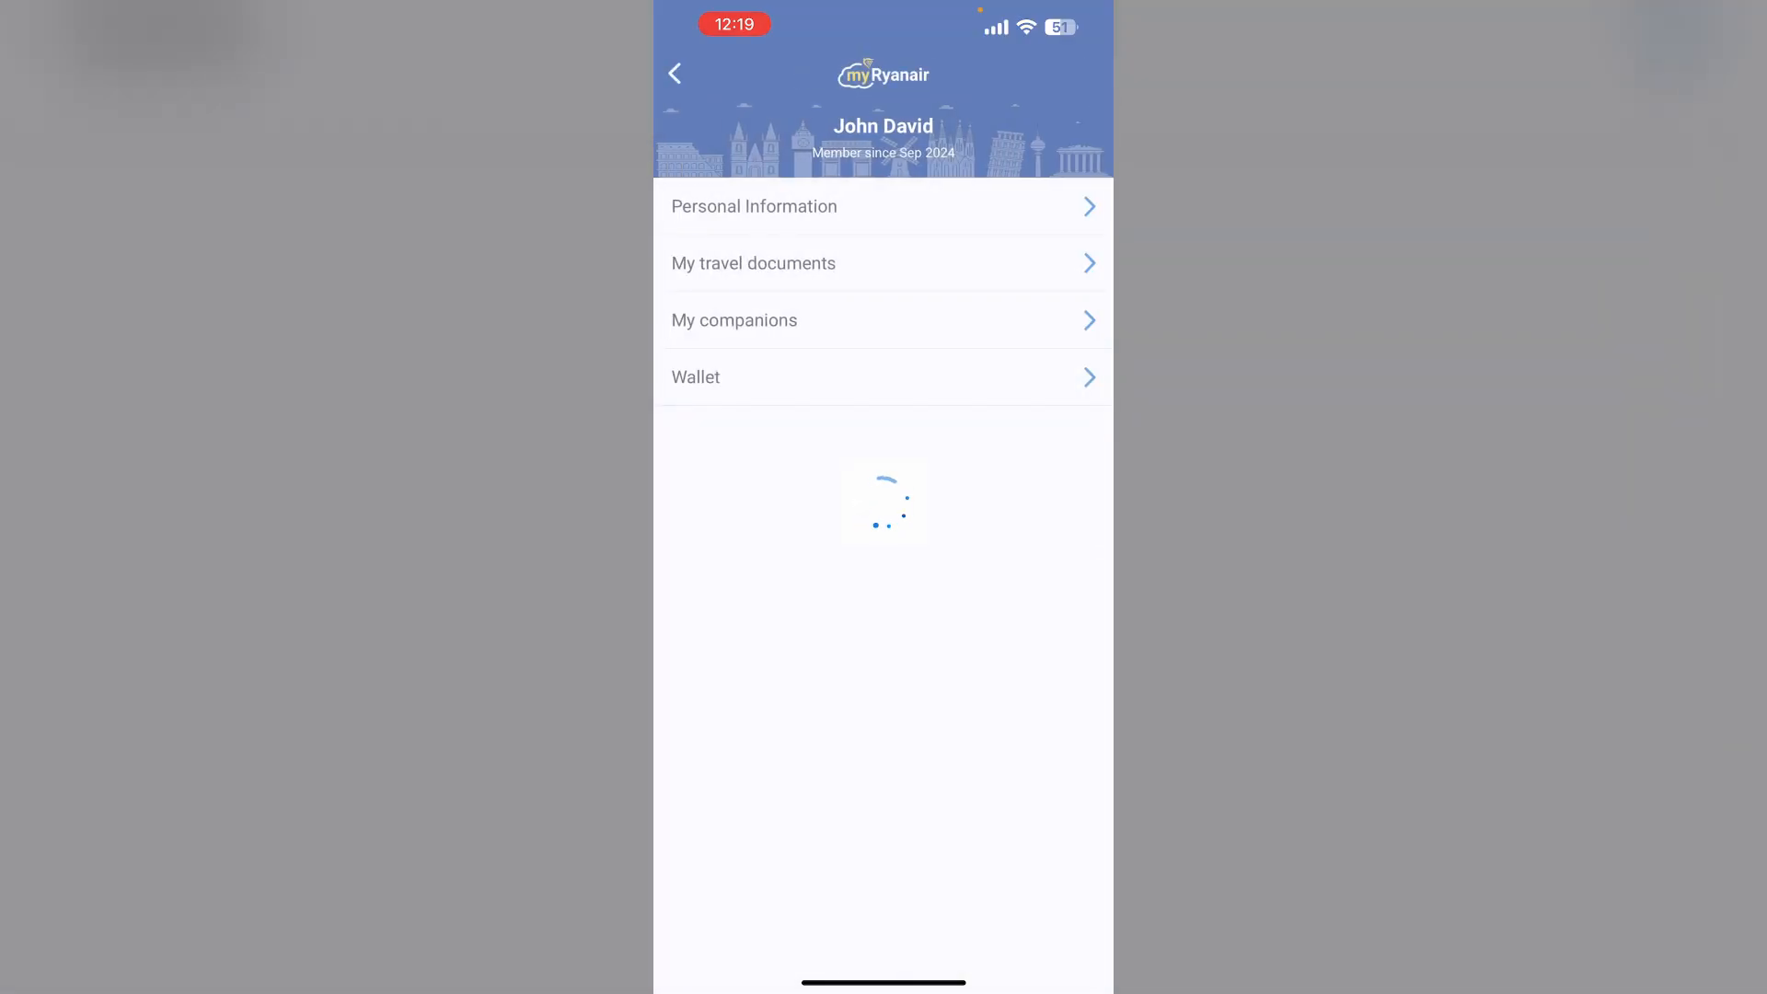
# Step: From Home, go to My Trips and open Retrieve my Booking by email address
pyautogui.click(673, 74)
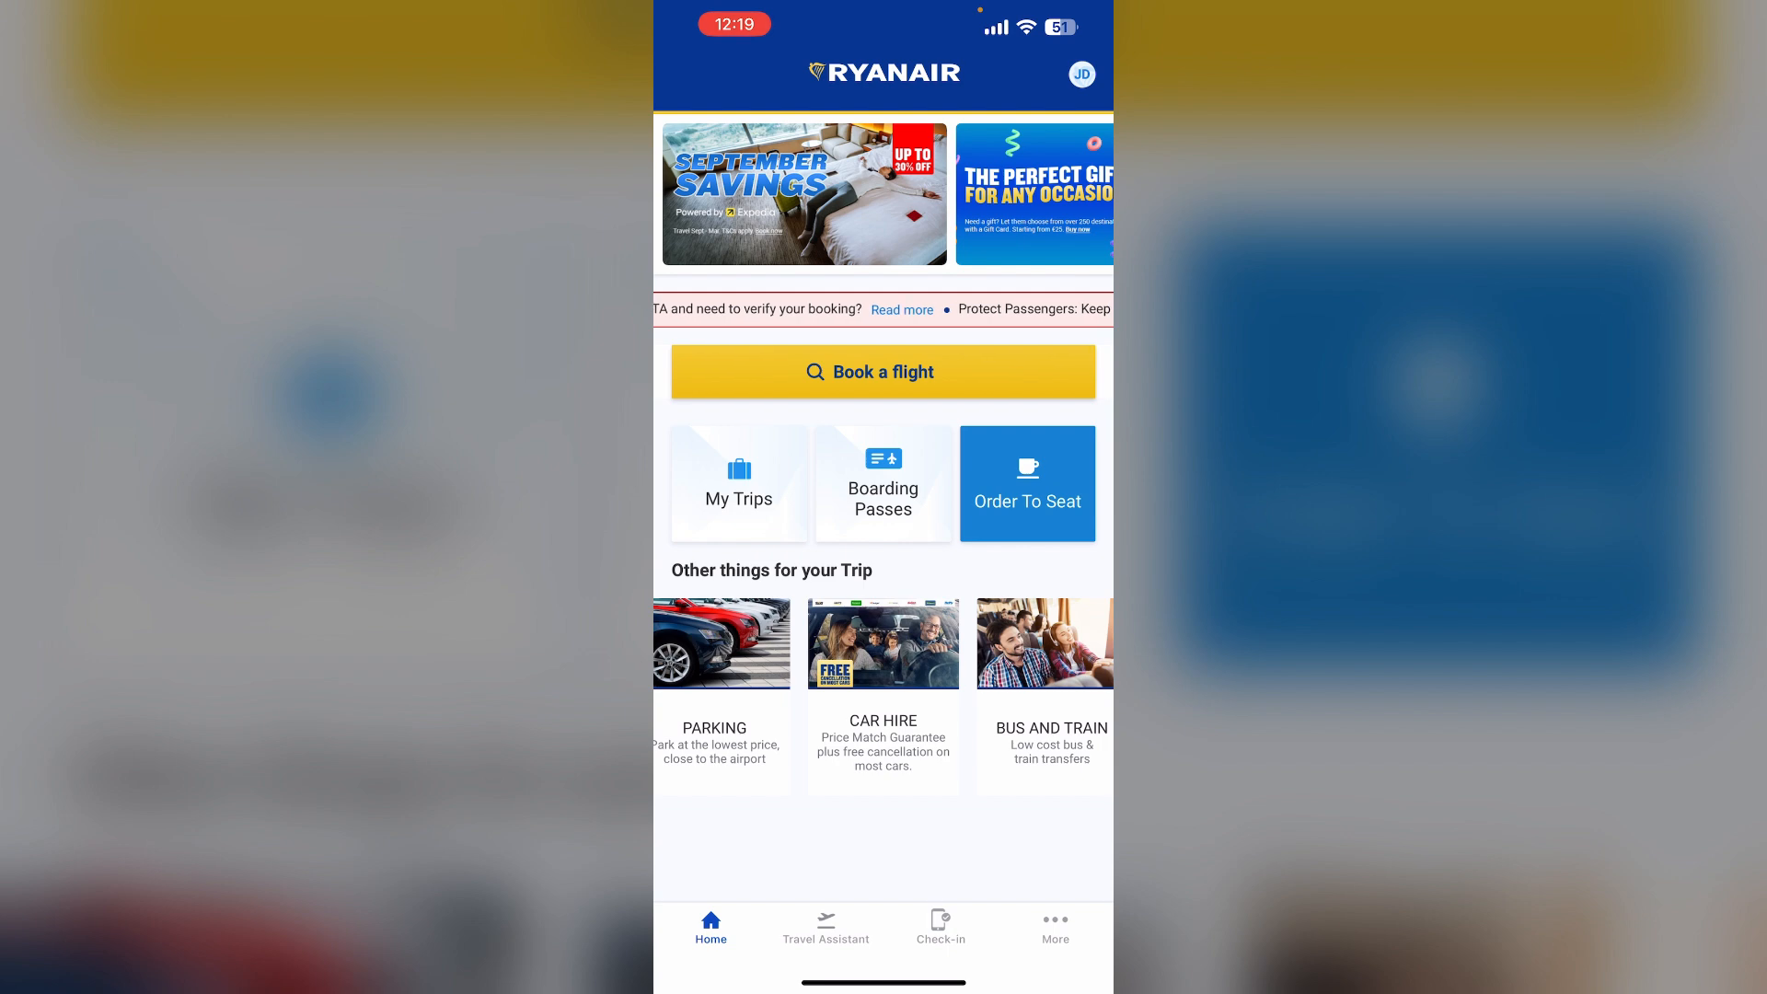
pyautogui.click(738, 483)
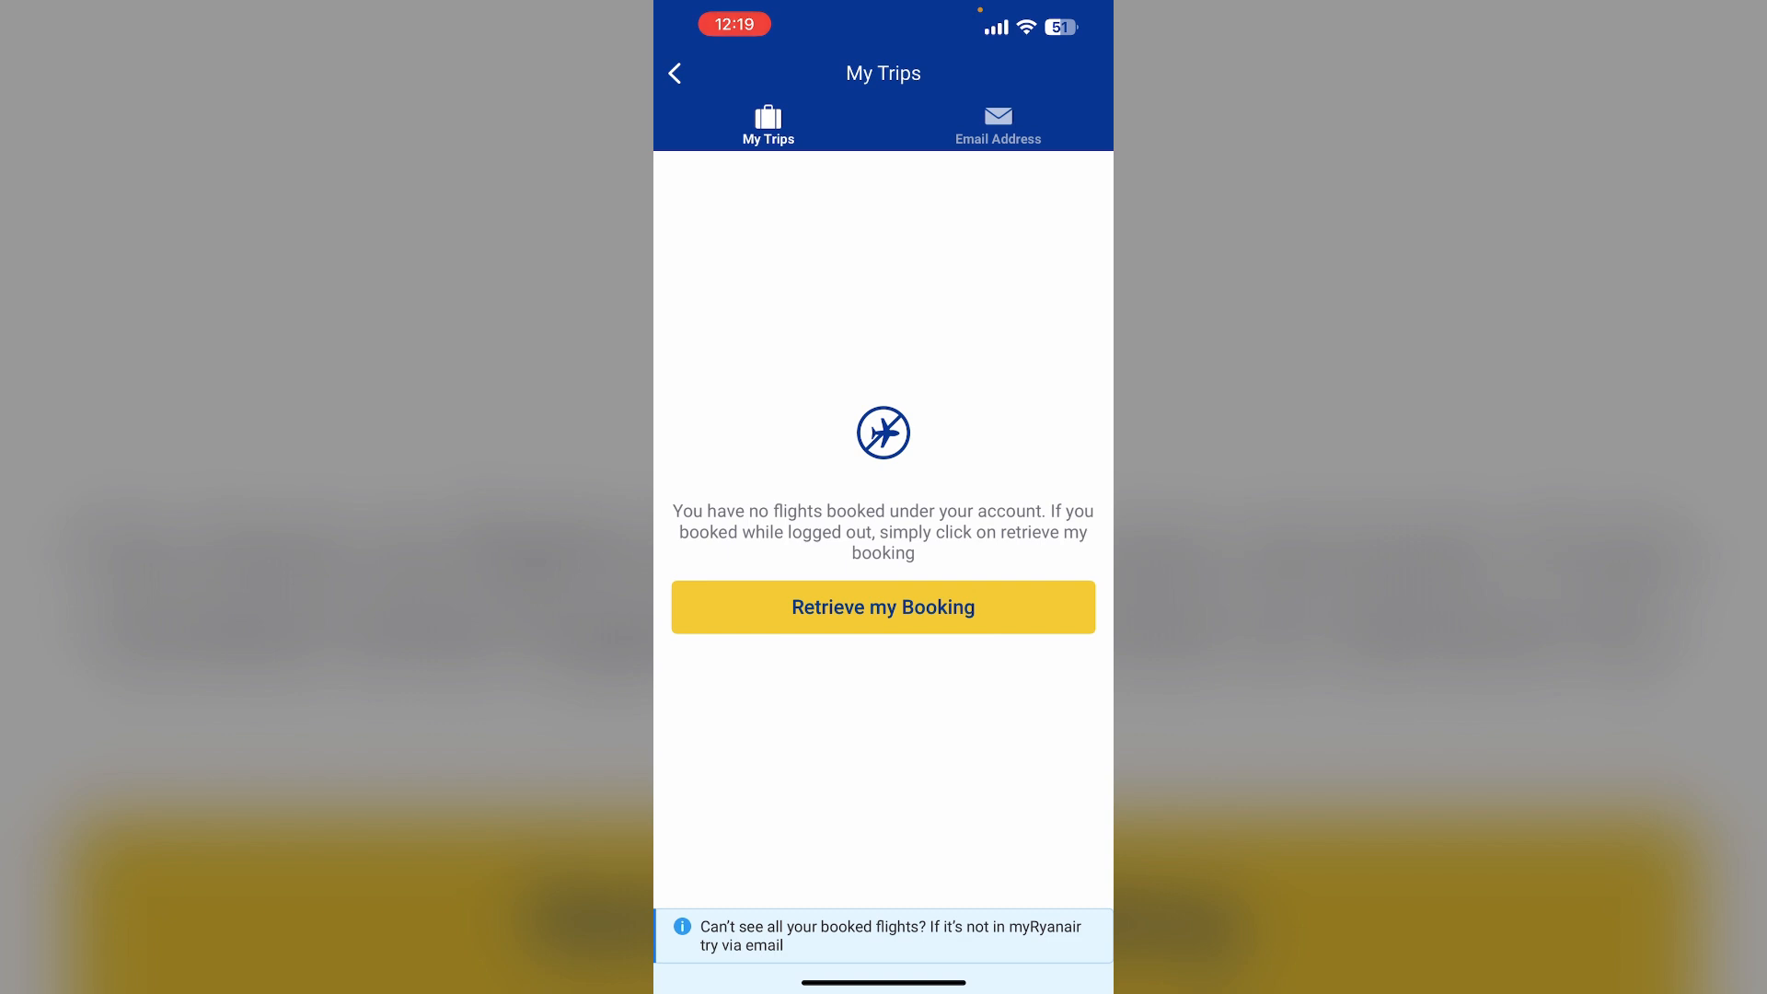
pyautogui.click(882, 607)
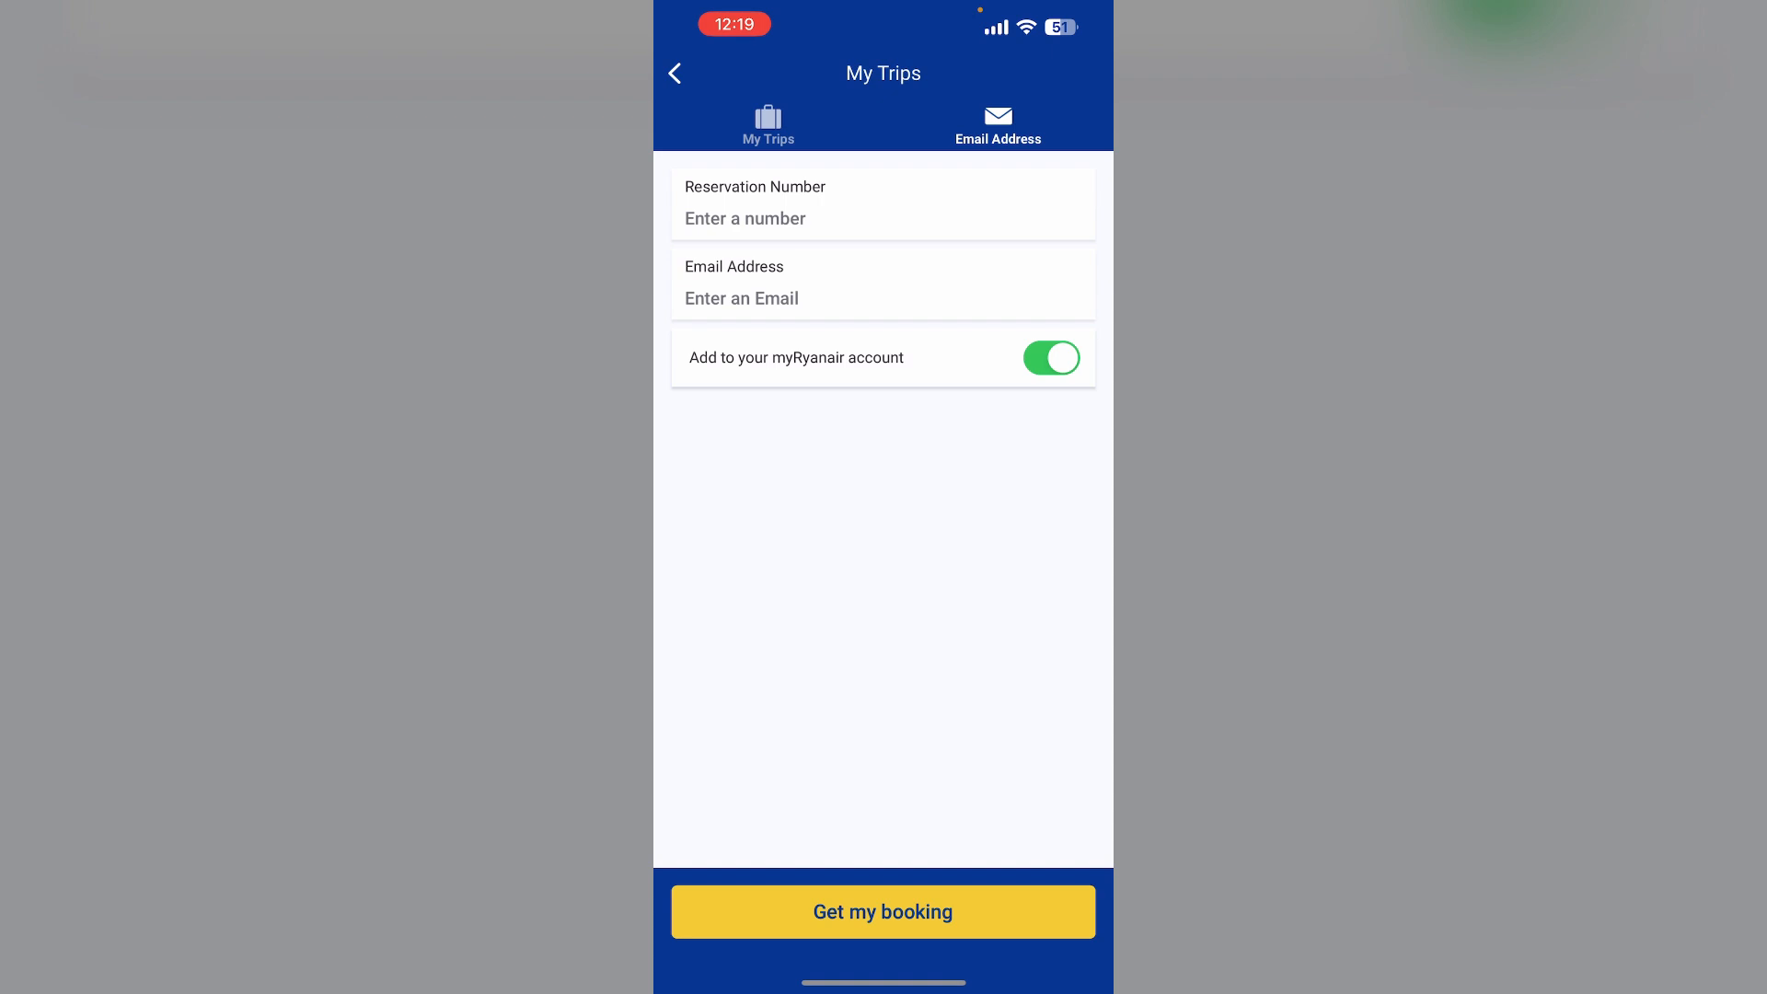